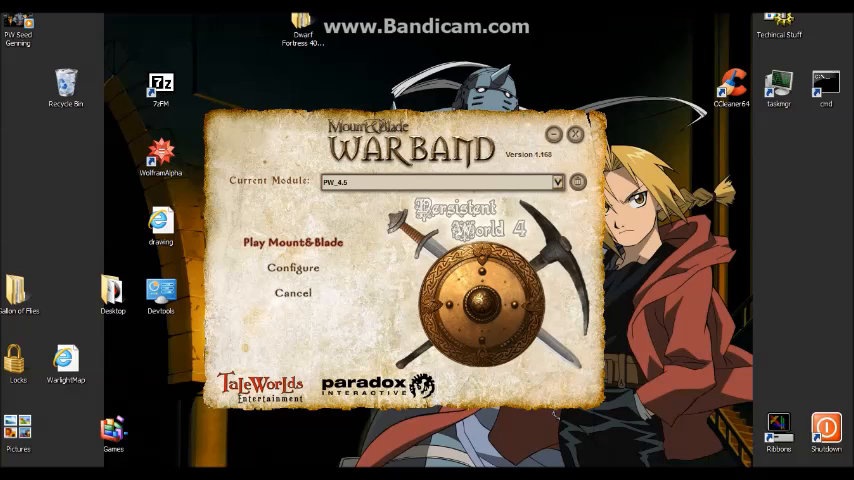
Enable Edit Mode in the launcher's Advanced settings and confirm with OK.
{"action": "left_click", "coordinate": [293, 267]}
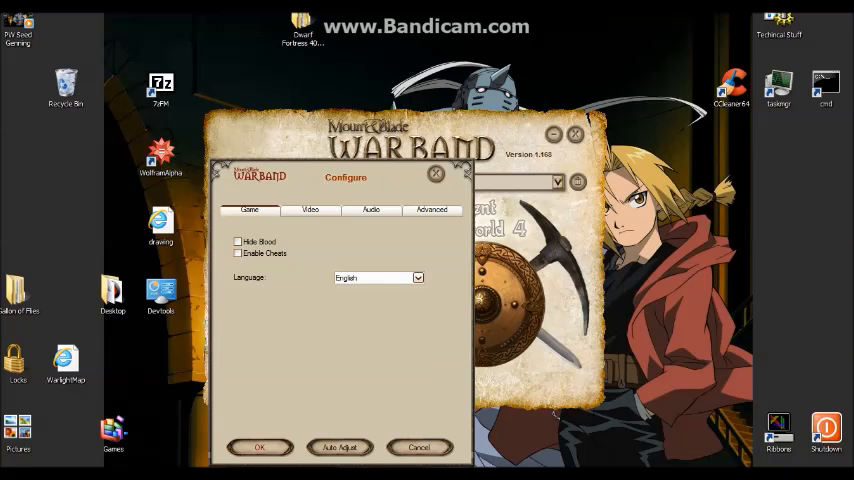
{"action": "left_click", "coordinate": [310, 210]}
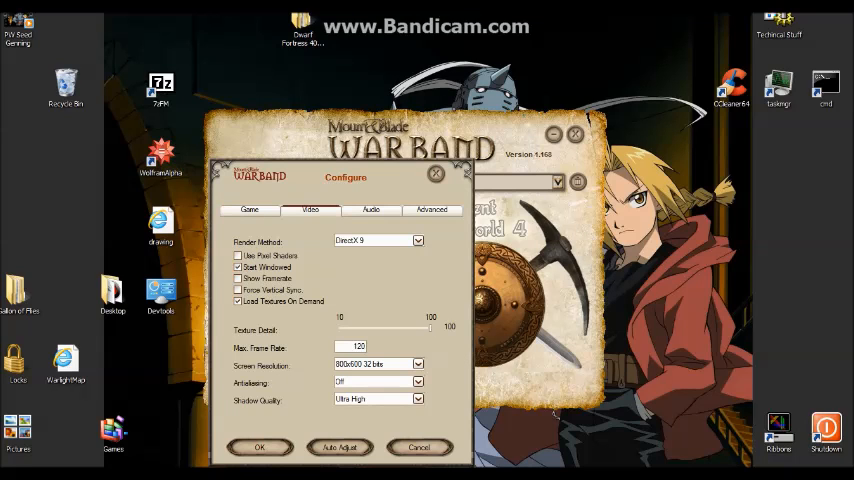
{"action": "left_click", "coordinate": [432, 210]}
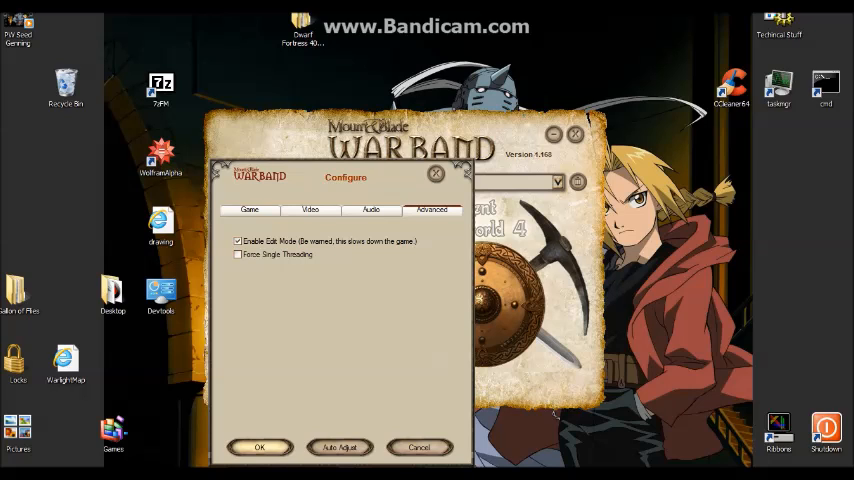
{"action": "left_click", "coordinate": [418, 447]}
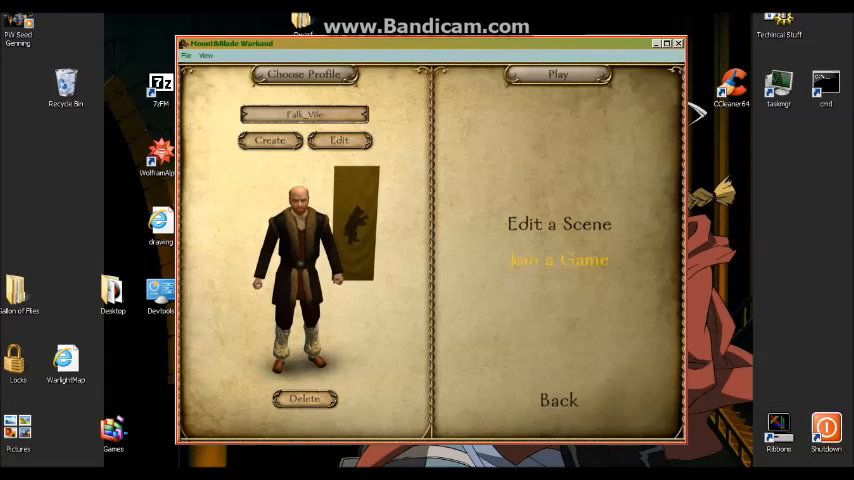
Open Edit a Scene and pick Blank Scene 2 from the scene dropdown.
{"action": "left_click", "coordinate": [557, 223]}
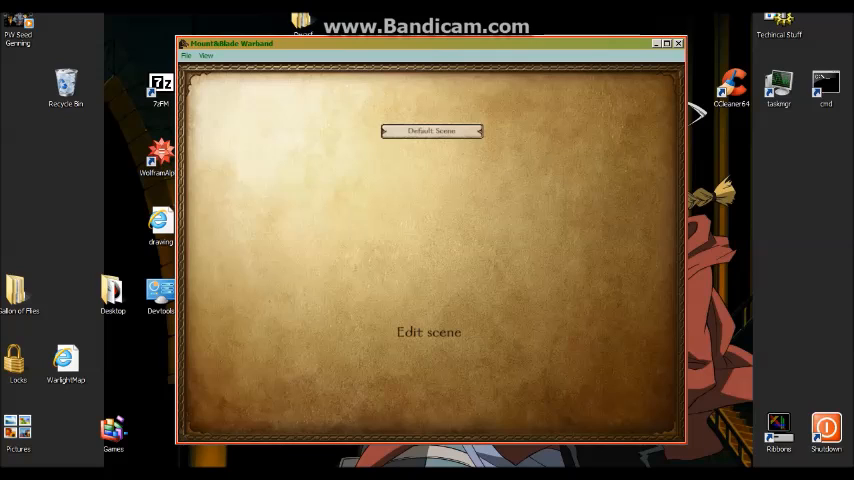
{"action": "left_click", "coordinate": [431, 131]}
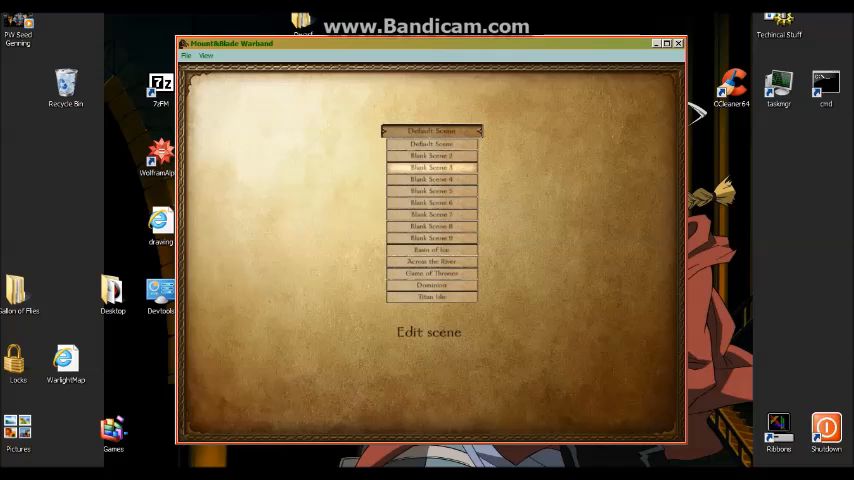
{"action": "left_click", "coordinate": [431, 155]}
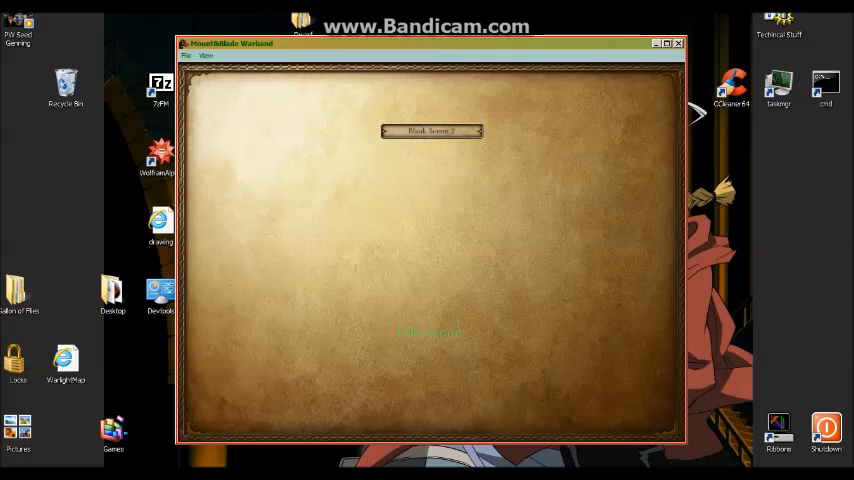
Load Blank Scene 2 for editing and dismiss the castle names list with Done.
{"action": "left_click", "coordinate": [431, 131]}
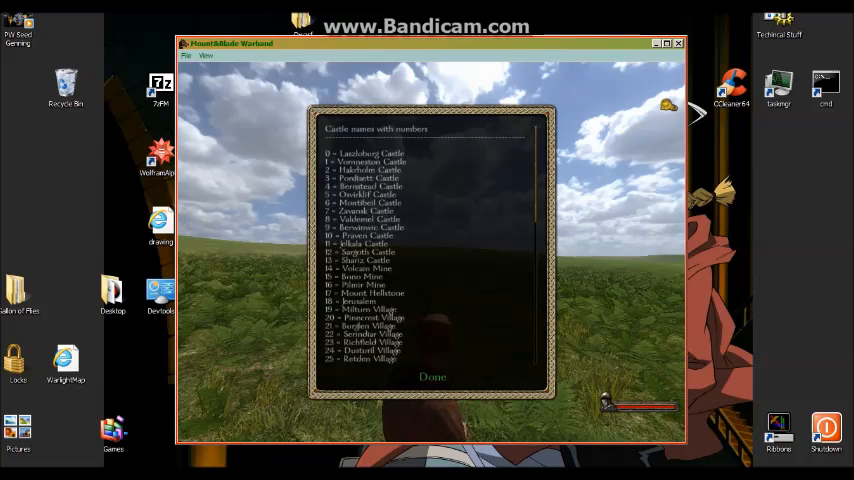
{"action": "left_click", "coordinate": [432, 377]}
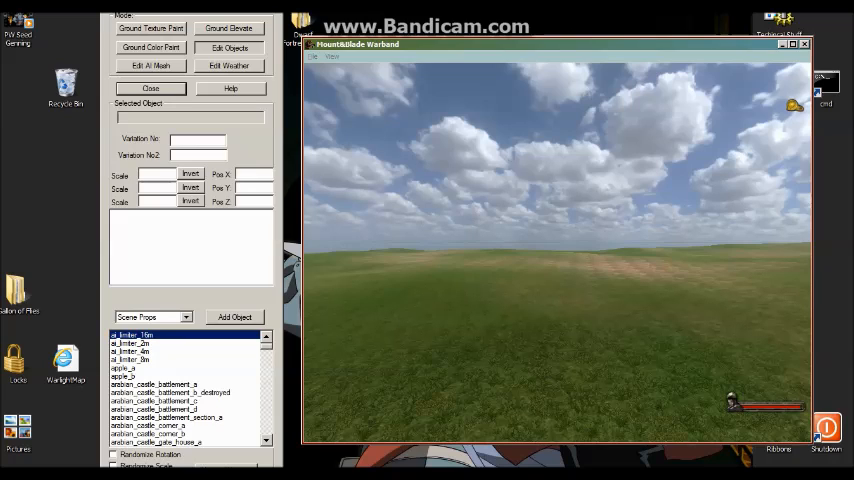
Pick the earth ground-texture brush, adjust its size, and exit the snowy scene editor.
{"action": "left_click", "coordinate": [150, 28]}
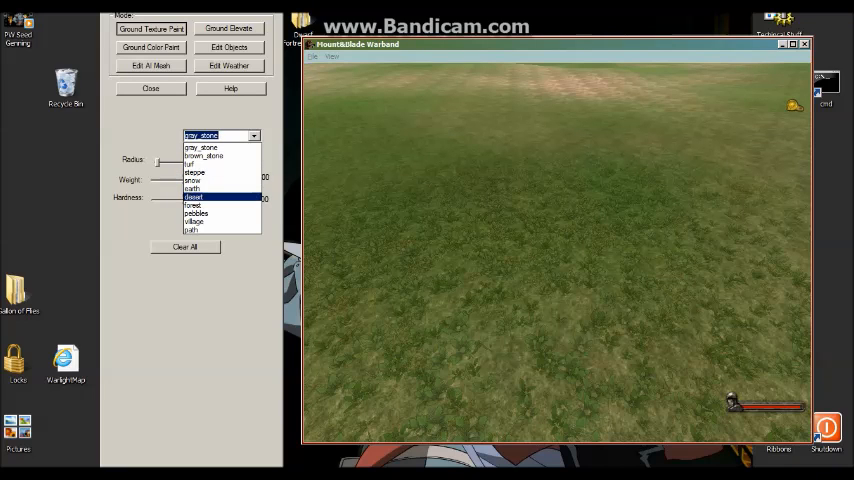
{"action": "left_click", "coordinate": [192, 188]}
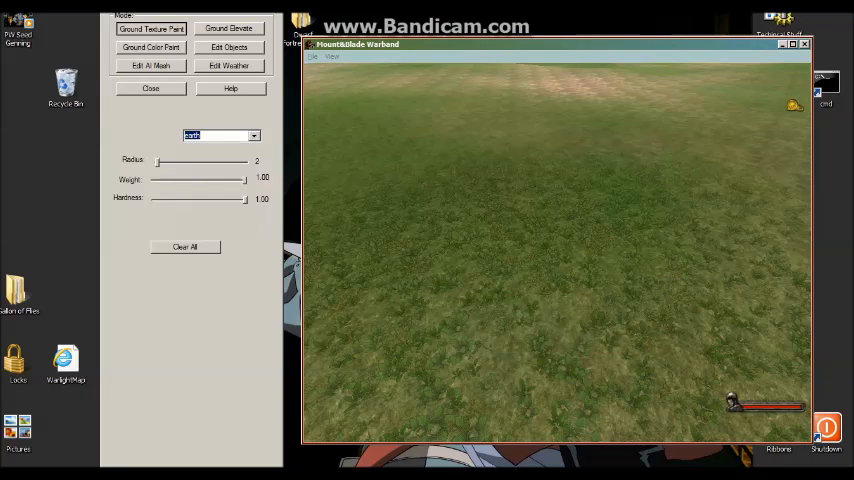
{"action": "left_click_drag", "start_coordinate": [157, 160], "coordinate": [193, 160]}
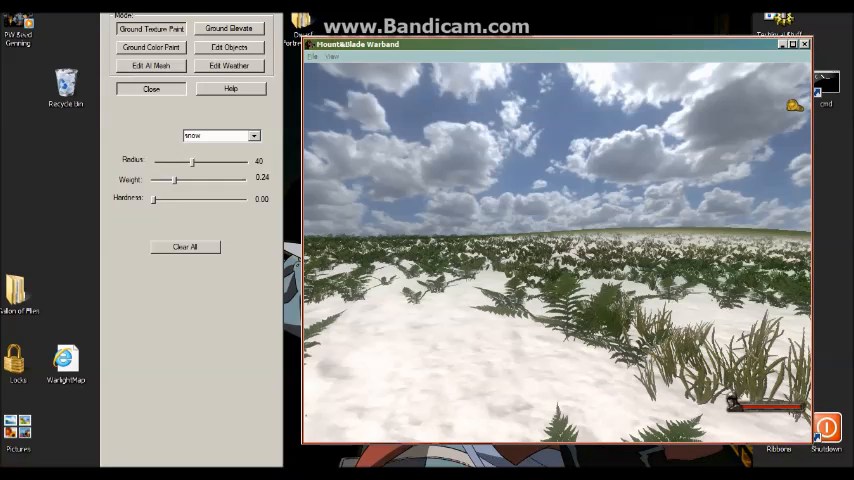
{"action": "left_click", "coordinate": [151, 89]}
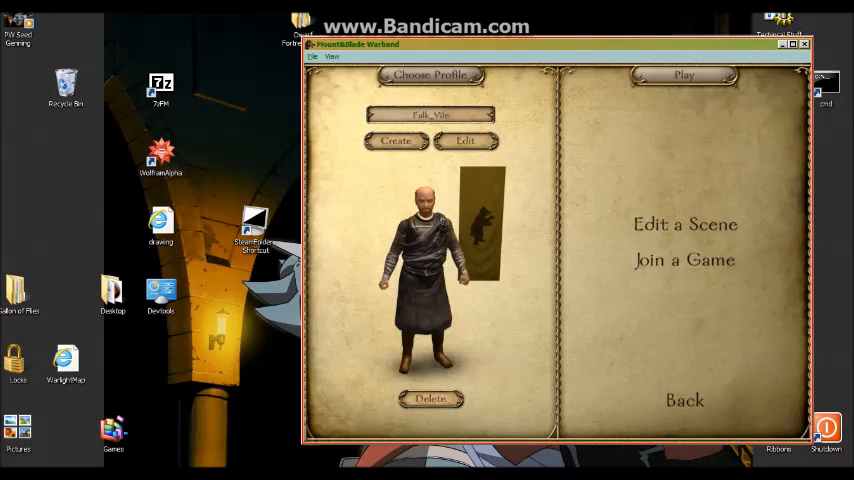
Go to Edit a Scene and pick Blank Scene 2.
{"action": "left_click", "coordinate": [684, 224]}
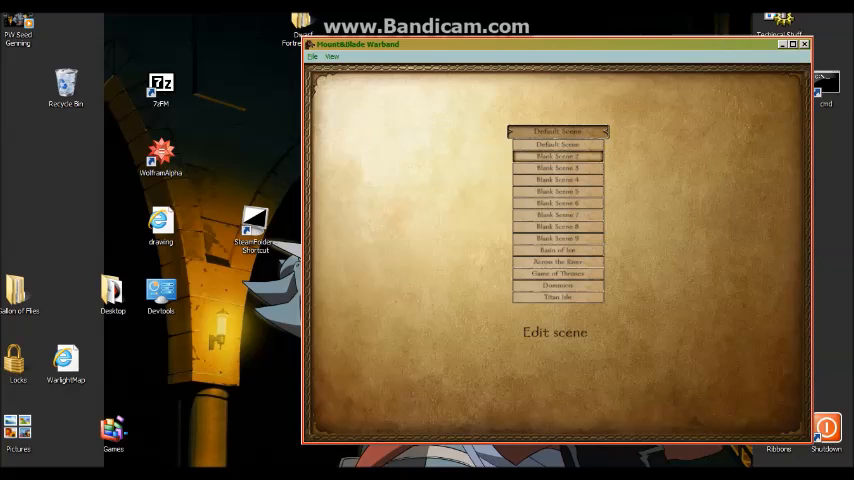
{"action": "left_click", "coordinate": [558, 156]}
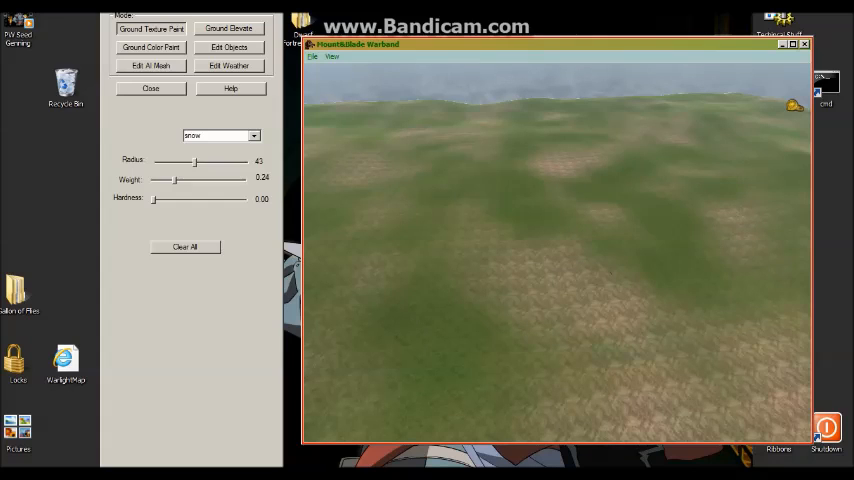
Set the Ground Elevate brush to Radius 78, Weight 0.43 with Smooth selected.
{"action": "left_click", "coordinate": [228, 28]}
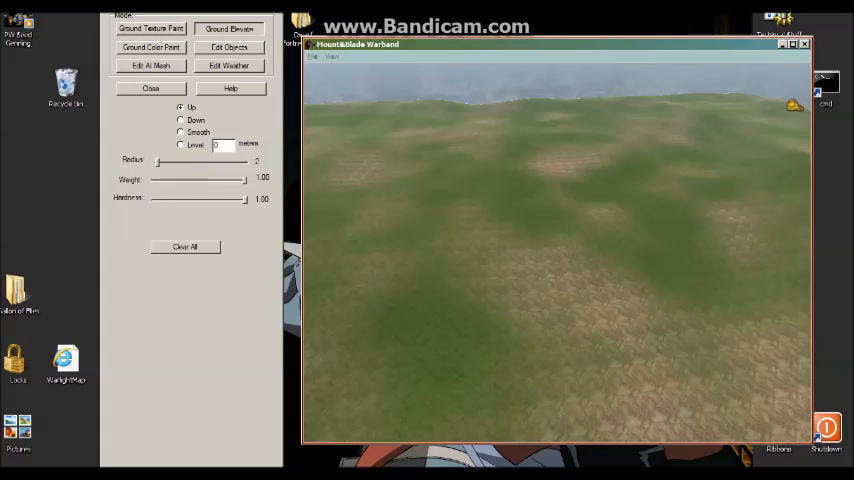
{"action": "left_click_drag", "start_coordinate": [156, 161], "coordinate": [242, 161]}
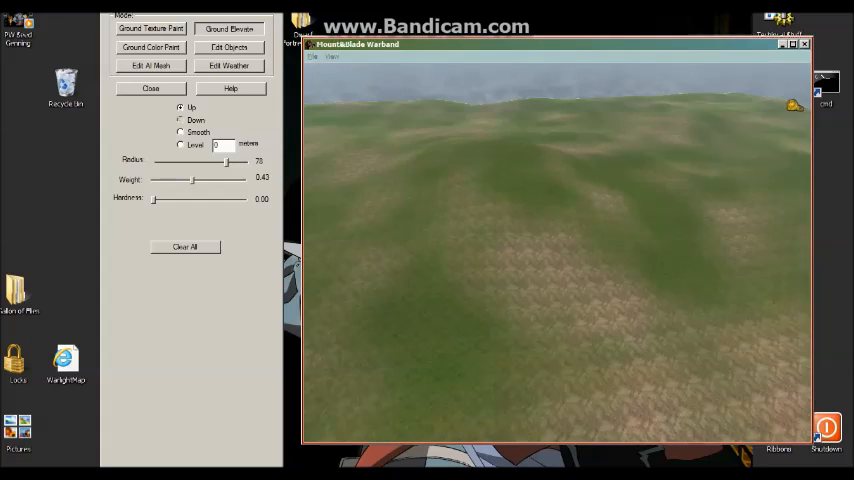
{"action": "left_click", "coordinate": [180, 131]}
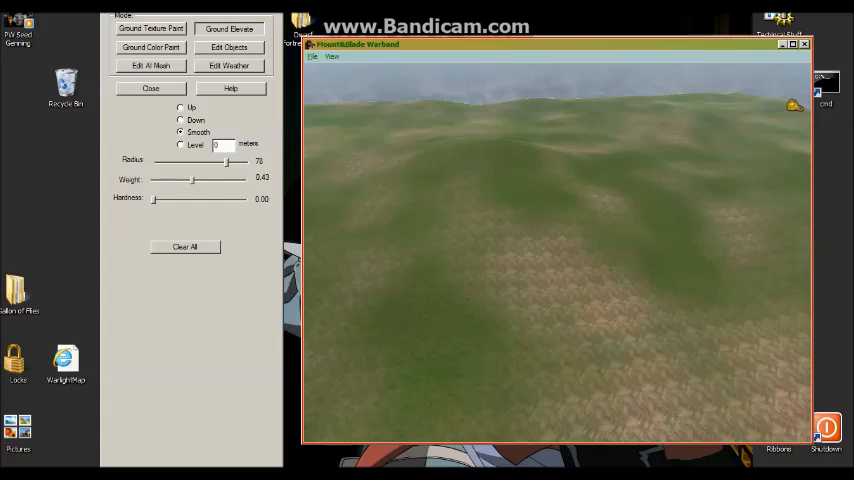
{"action": "left_click", "coordinate": [181, 144]}
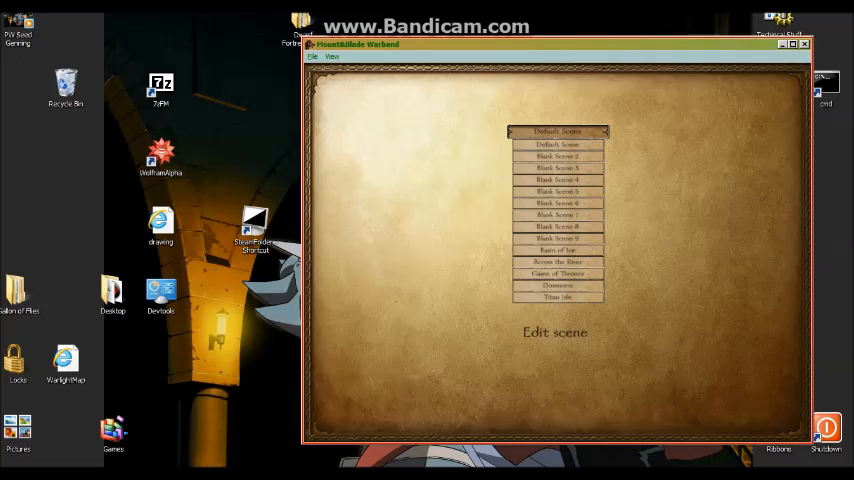
Select Blank Scene 2 and load it in the editor.
{"action": "left_click", "coordinate": [558, 156]}
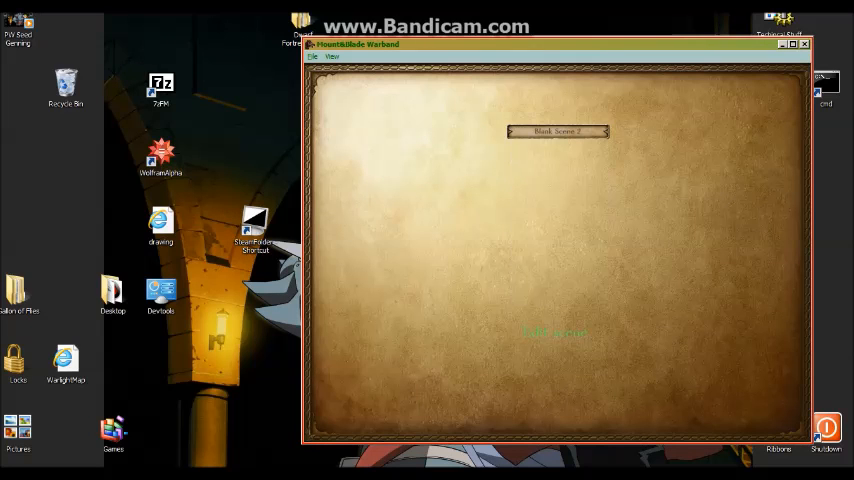
{"action": "left_click", "coordinate": [557, 131]}
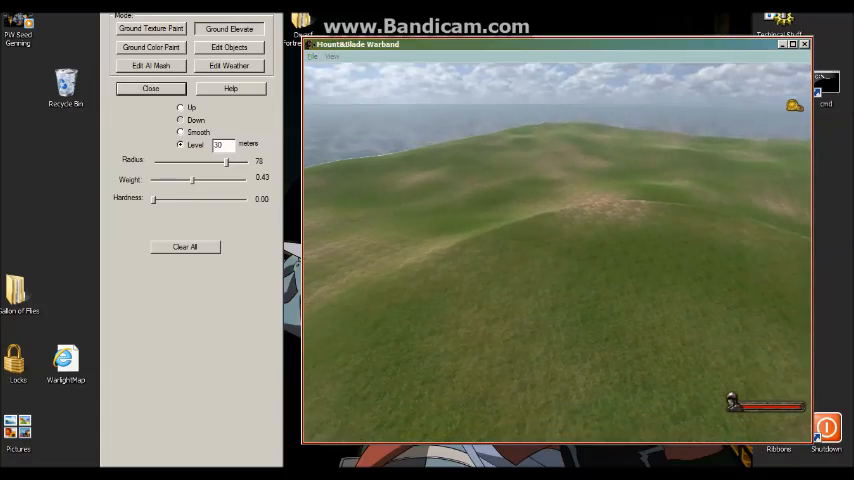
Close the terrain editing panel and confirm Yes to leave scene editing mode.
{"action": "left_click", "coordinate": [180, 120]}
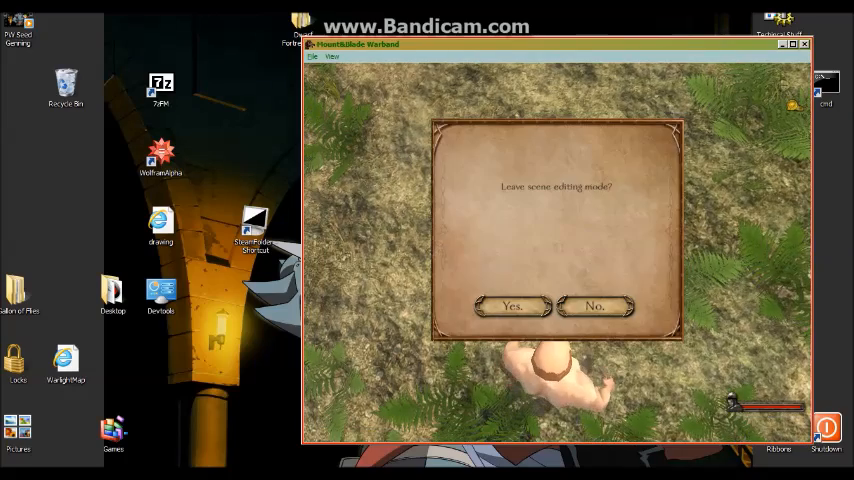
{"action": "left_click", "coordinate": [510, 306]}
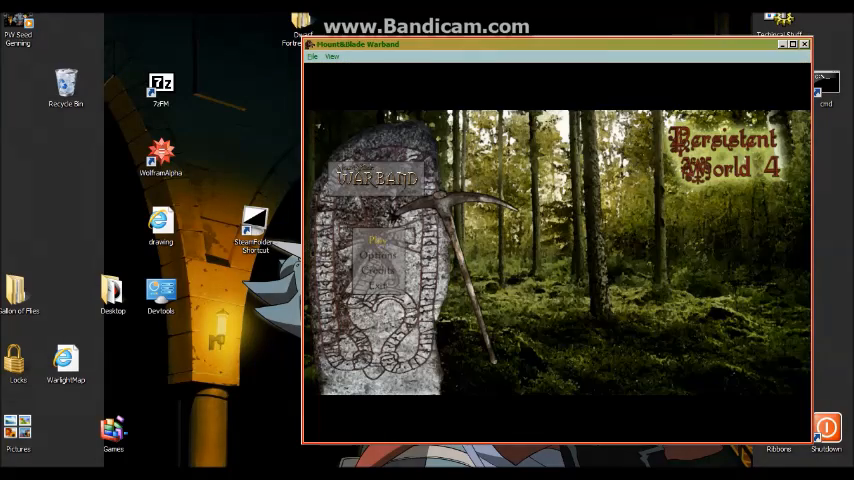